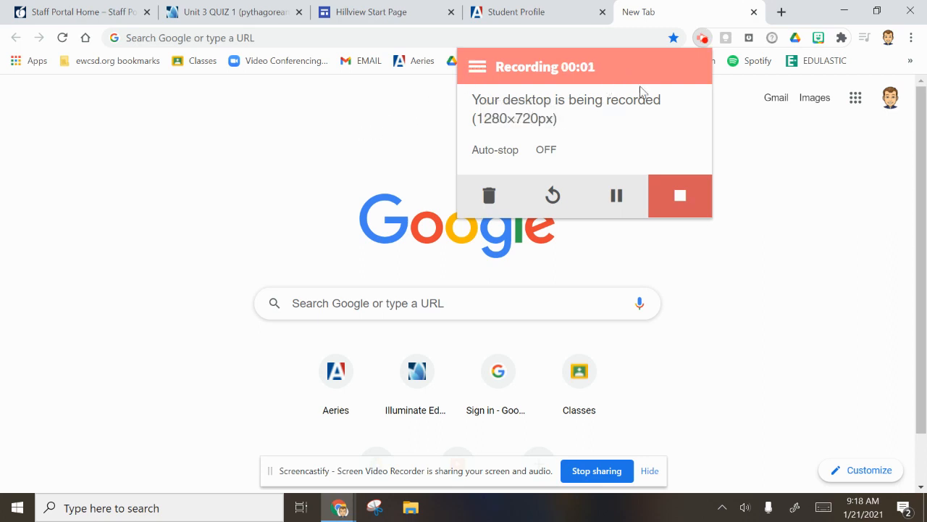
{"action": "mouse_move", "coordinate": [801, 281]}
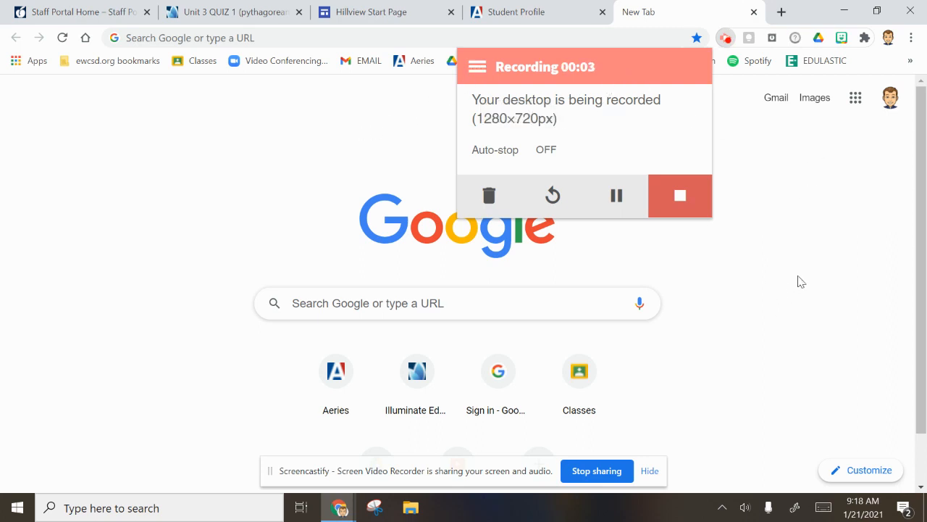
{"action": "mouse_move", "coordinate": [792, 280]}
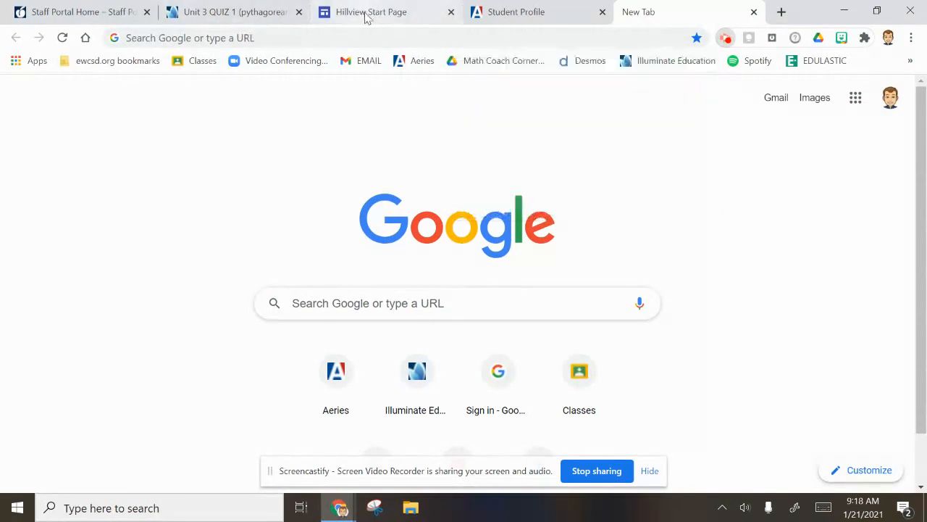
Switch from the empty new tab to the Hillview Start Page tab.
{"action": "left_click", "coordinate": [371, 11]}
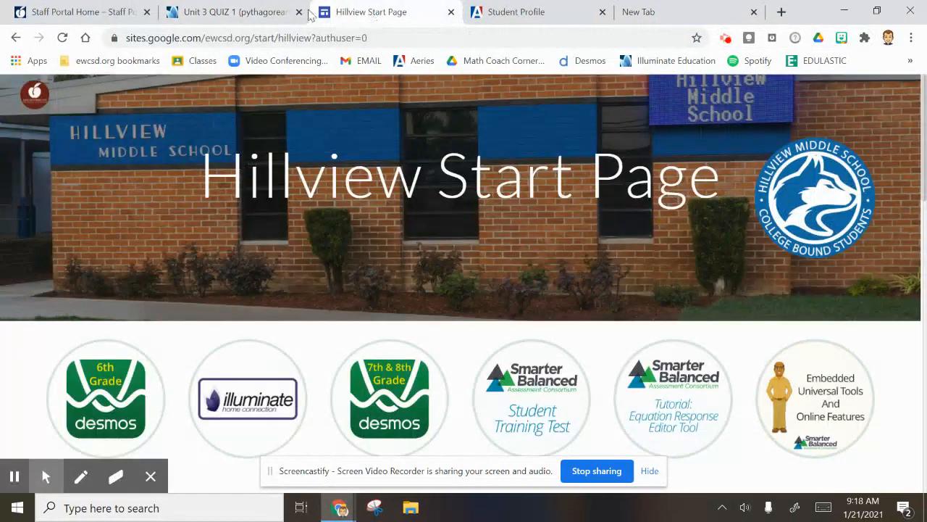
Preview the Unit 3 Quiz 1 Pythagorean theorem assessment in student view, showing 12 questions.
{"action": "left_click", "coordinate": [232, 11]}
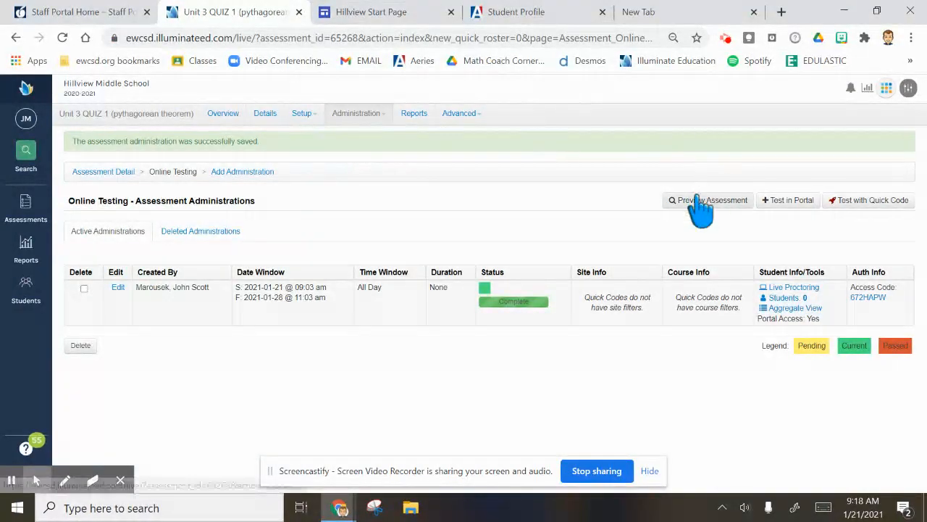
{"action": "left_click", "coordinate": [712, 200]}
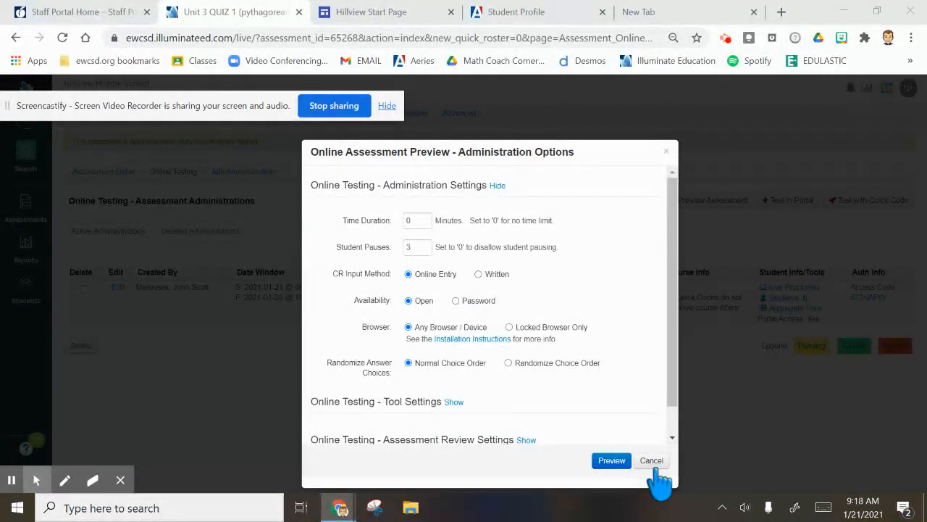
{"action": "left_click", "coordinate": [611, 460]}
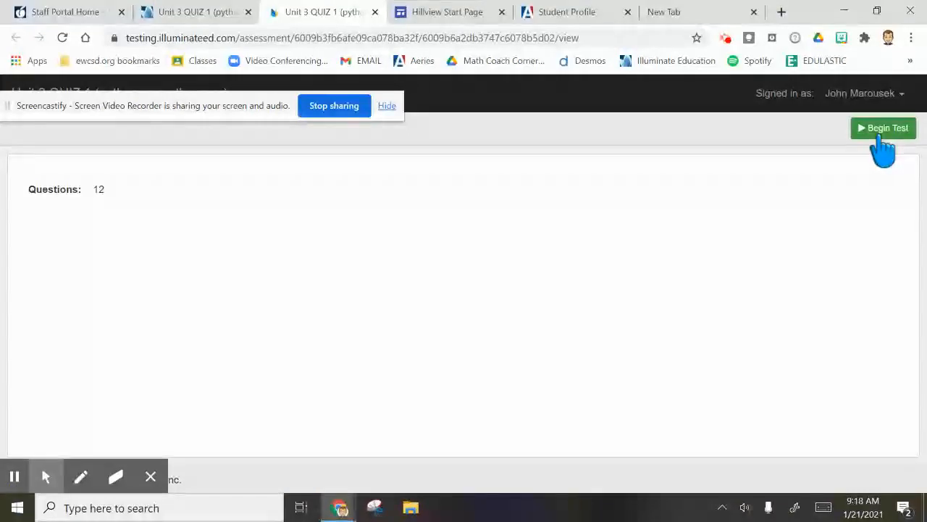
Begin the quiz preview at Question 1 (find side a) and open the question list.
{"action": "left_click", "coordinate": [884, 128]}
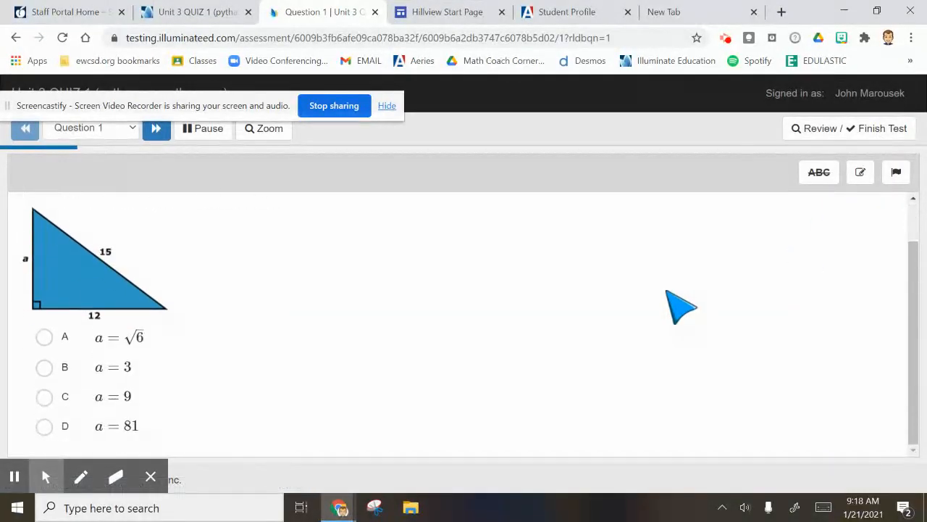
{"action": "left_click", "coordinate": [92, 128]}
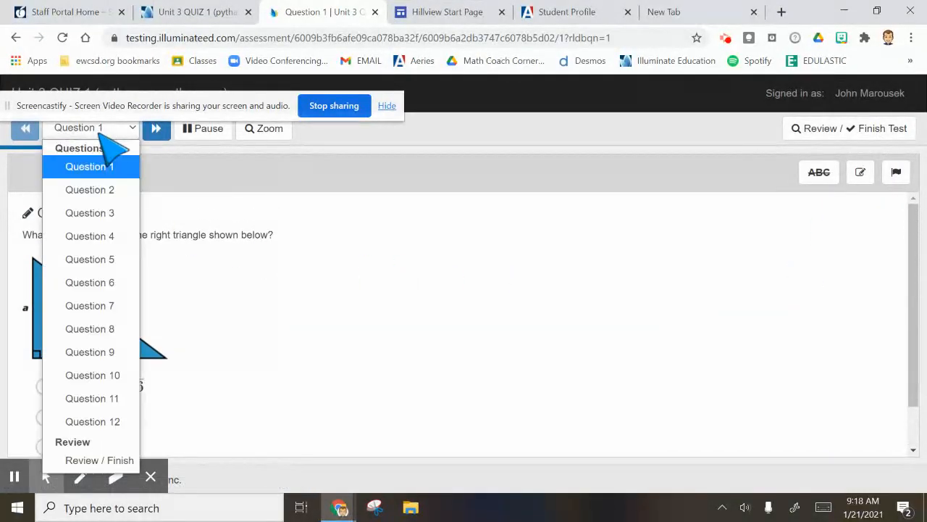
{"action": "mouse_move", "coordinate": [90, 258]}
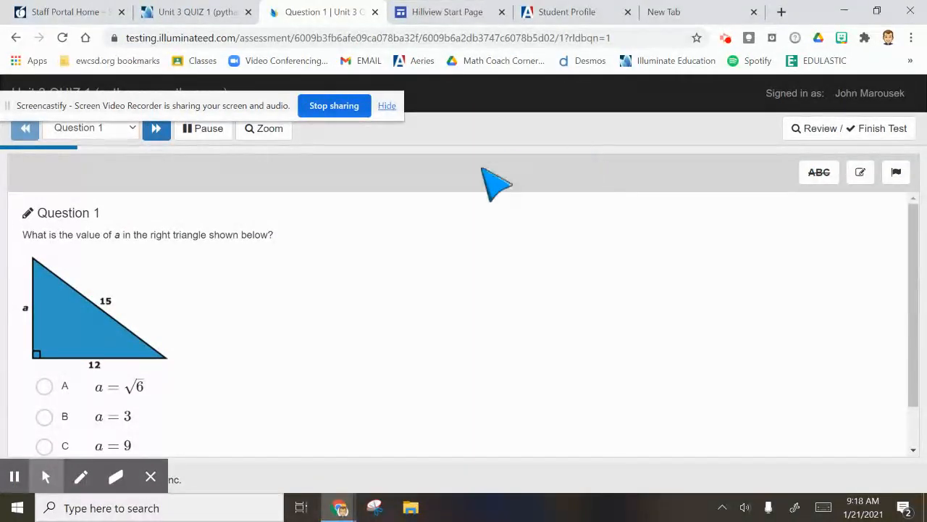
{"action": "left_click", "coordinate": [90, 129]}
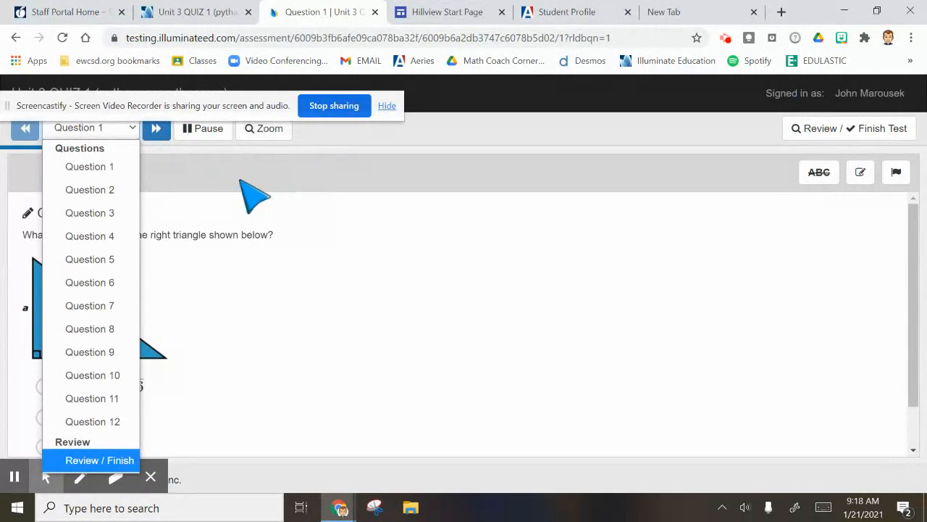
{"action": "mouse_move", "coordinate": [310, 384]}
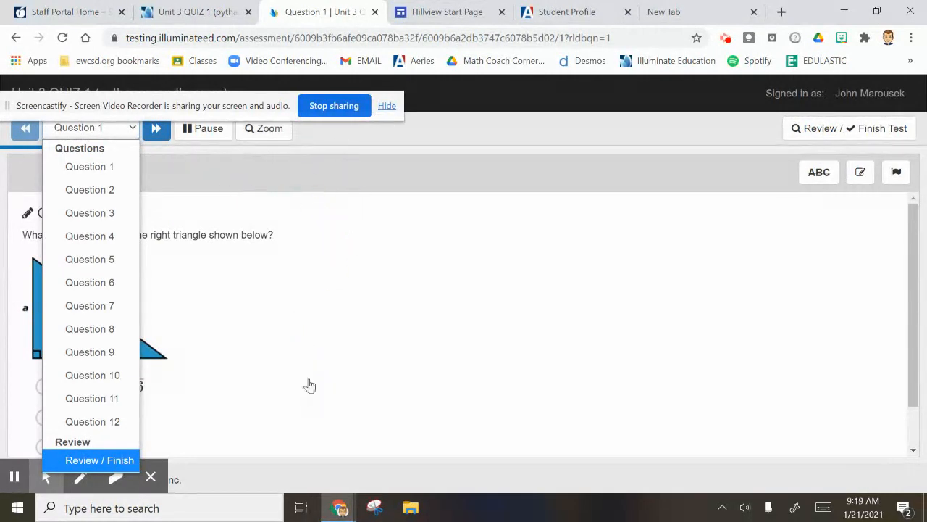
{"action": "mouse_move", "coordinate": [319, 344]}
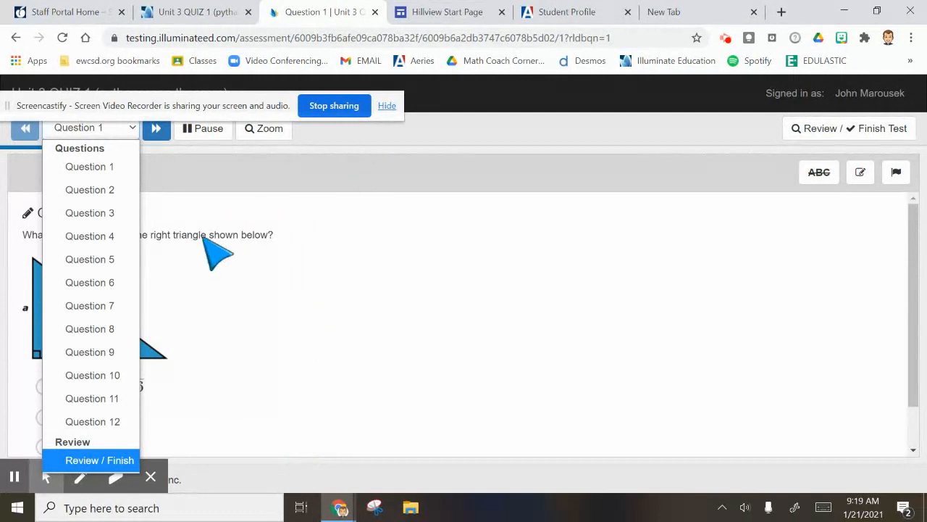
{"action": "mouse_move", "coordinate": [426, 20]}
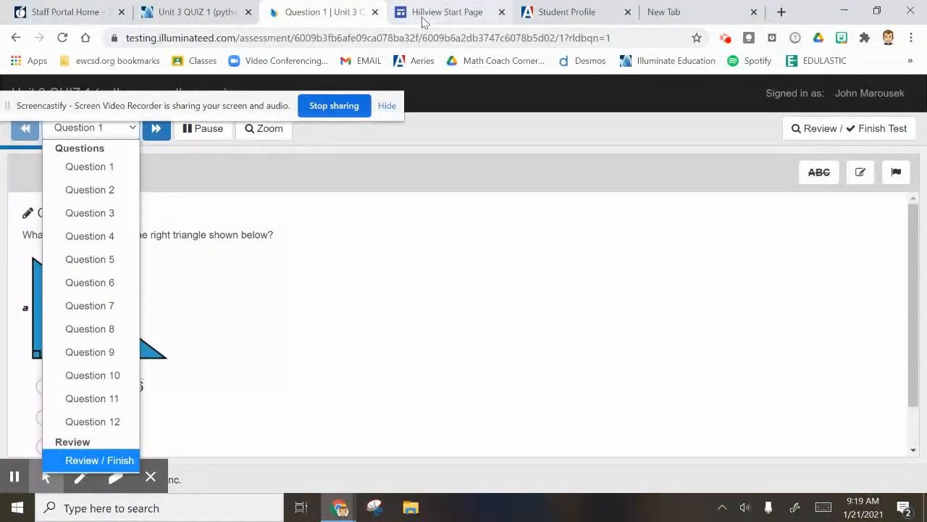
Reach the district Chromebook start page through Chrome's apps and district bookmarks.
{"action": "left_click", "coordinate": [447, 12]}
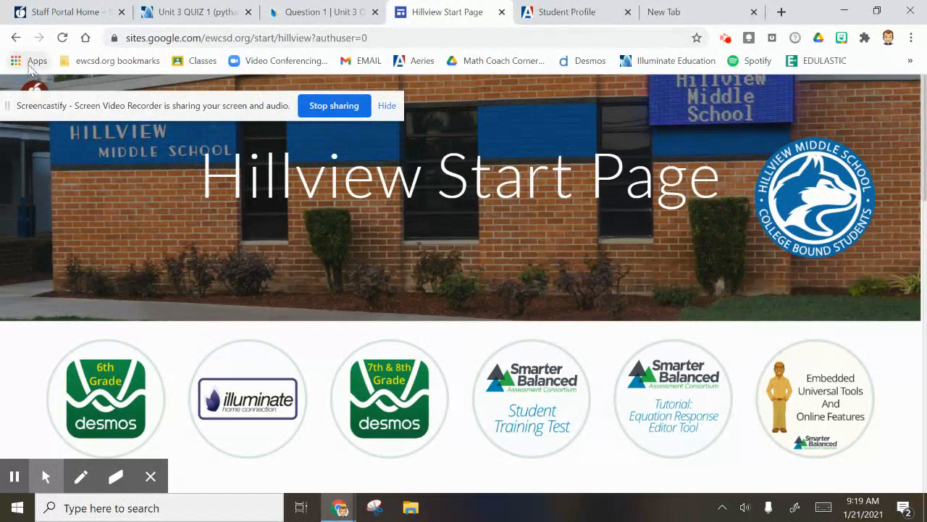
{"action": "left_click", "coordinate": [36, 60]}
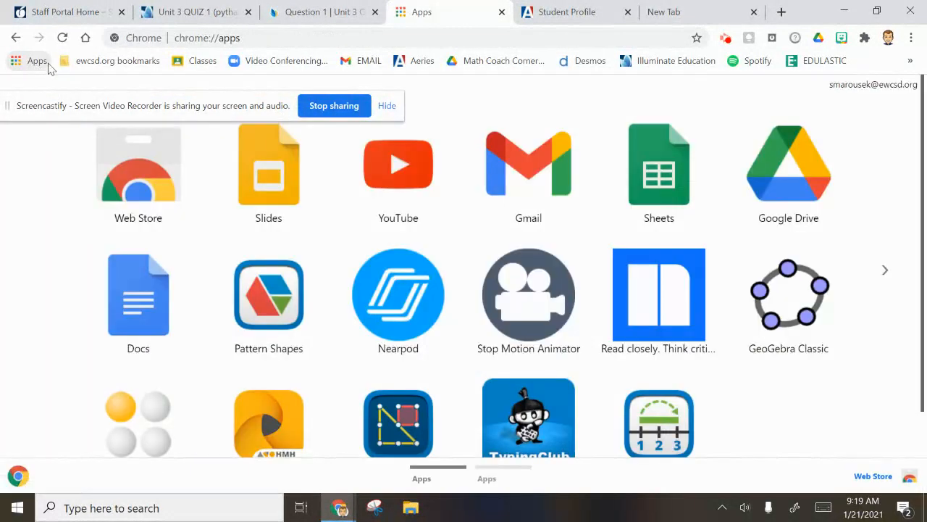
{"action": "left_click", "coordinate": [117, 60]}
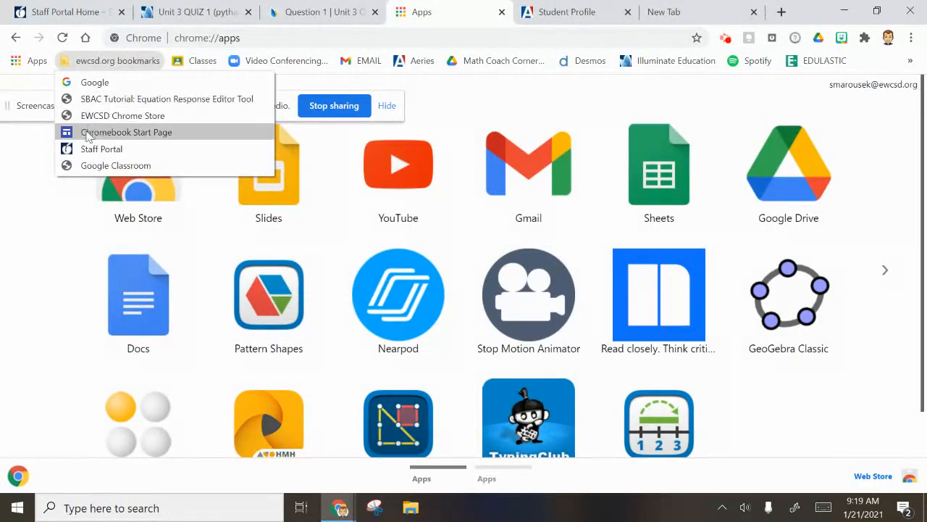
{"action": "left_click", "coordinate": [127, 132]}
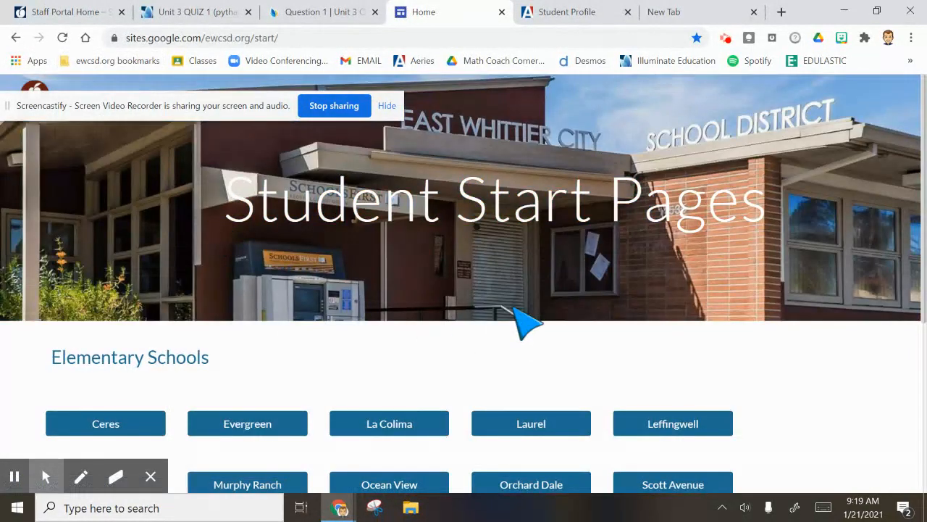
Open the Hillview middle school start page and scroll down to its tool icons.
{"action": "scroll", "scroll_direction": "down", "scroll_amount": 3}
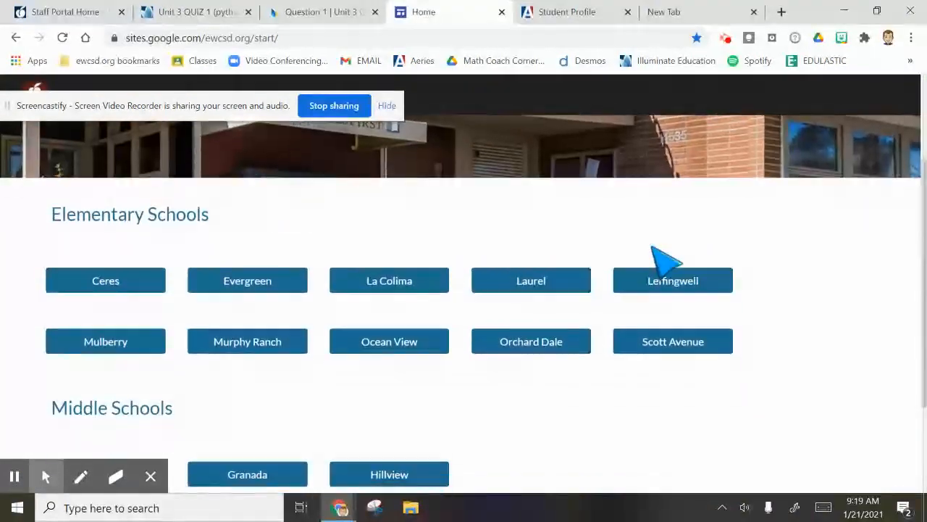
{"action": "scroll", "scroll_direction": "down", "scroll_amount": 3}
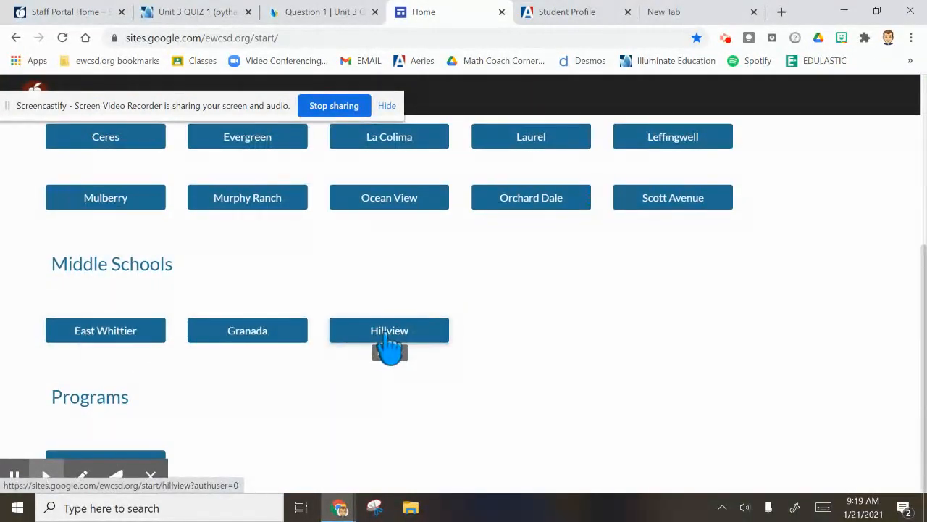
{"action": "left_click", "coordinate": [389, 330]}
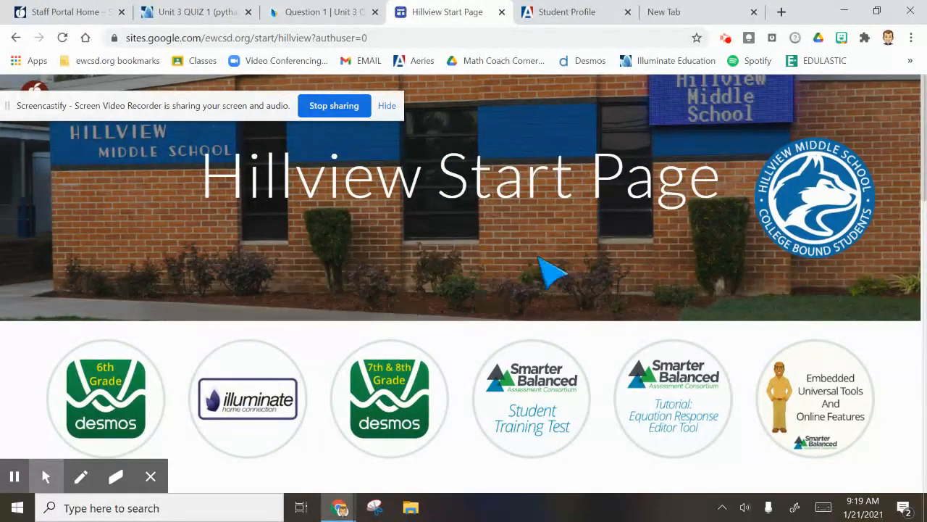
{"action": "mouse_move", "coordinate": [481, 273]}
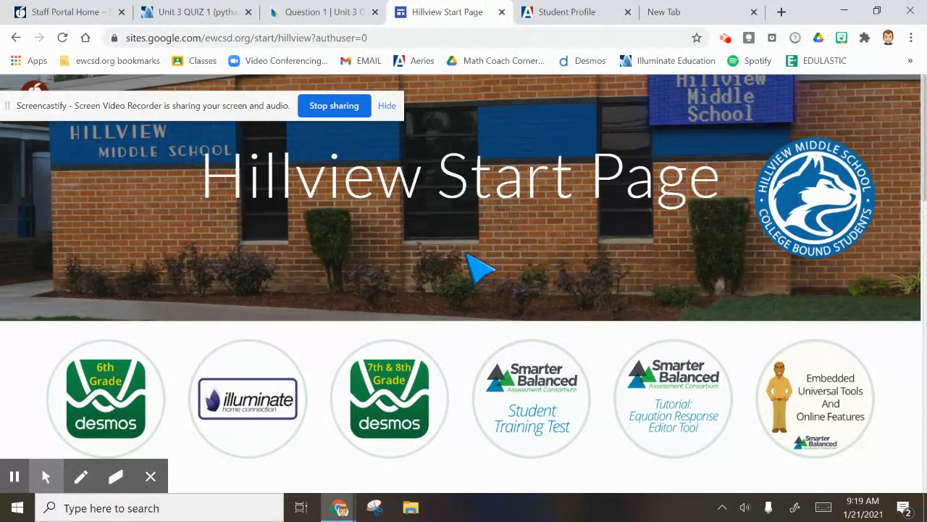
{"action": "scroll", "scroll_direction": "down", "scroll_amount": 3}
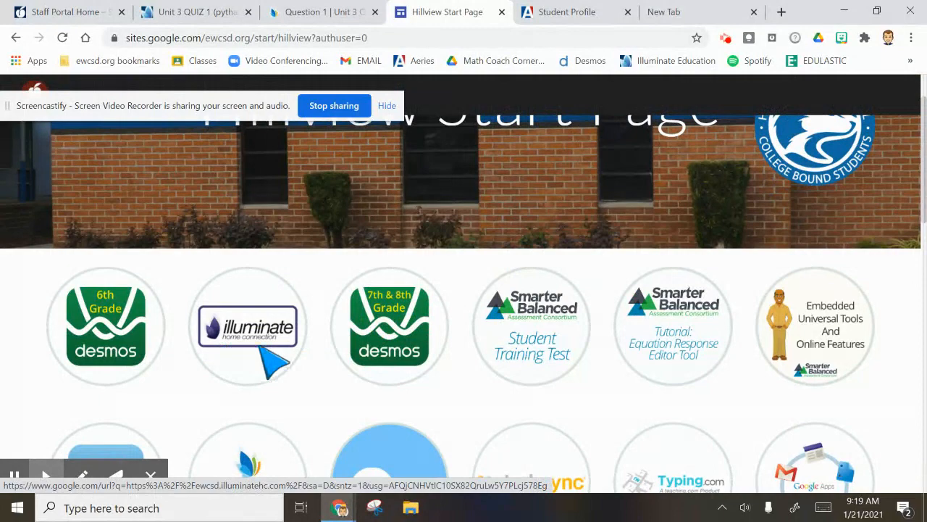
Open Illuminate Home Connection, log out, and choose Sign in with Google.
{"action": "left_click", "coordinate": [247, 327]}
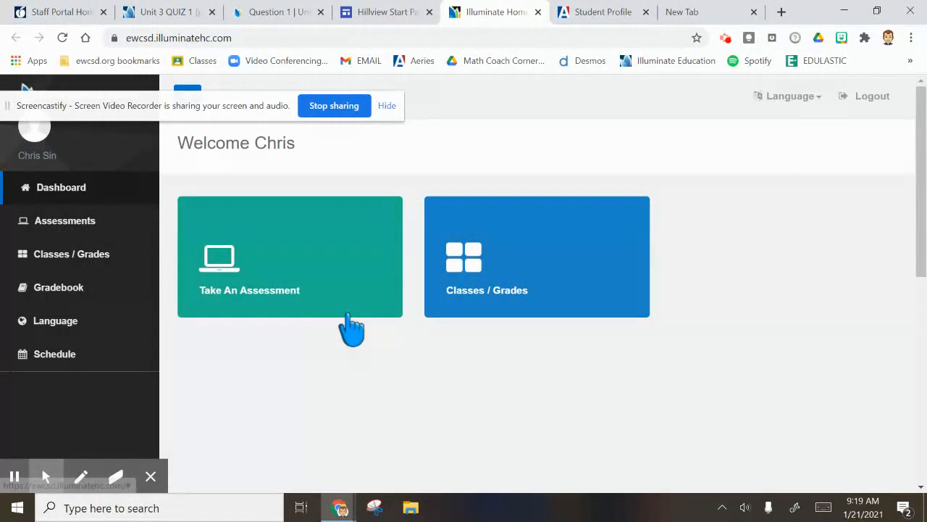
{"action": "mouse_move", "coordinate": [460, 174]}
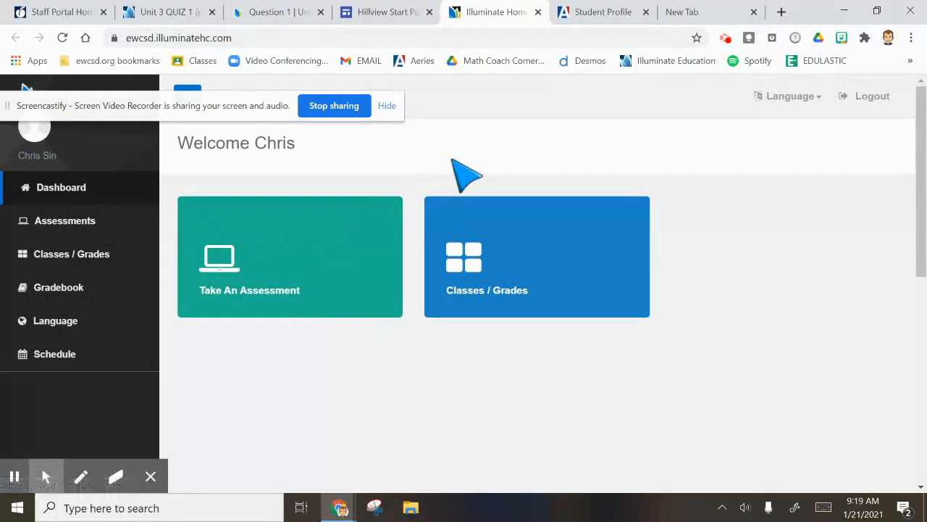
{"action": "left_click", "coordinate": [872, 96]}
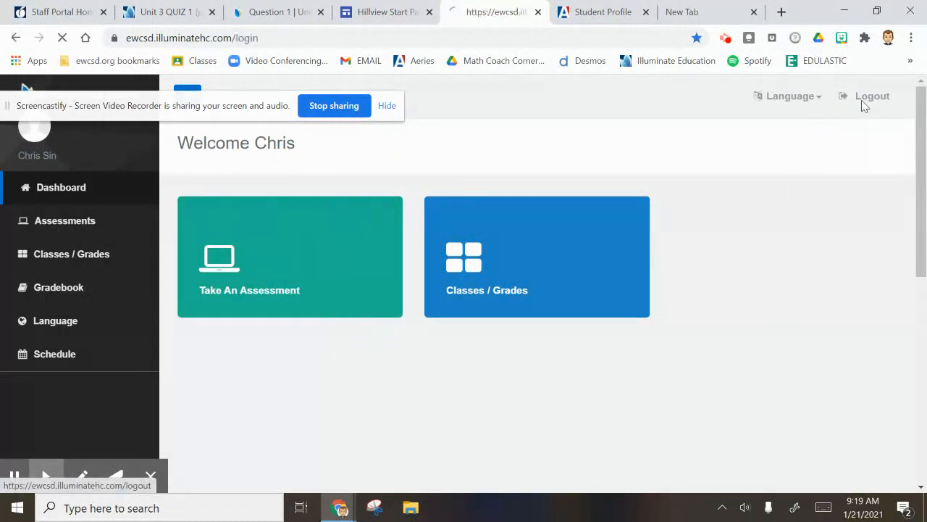
{"action": "left_click", "coordinate": [872, 95]}
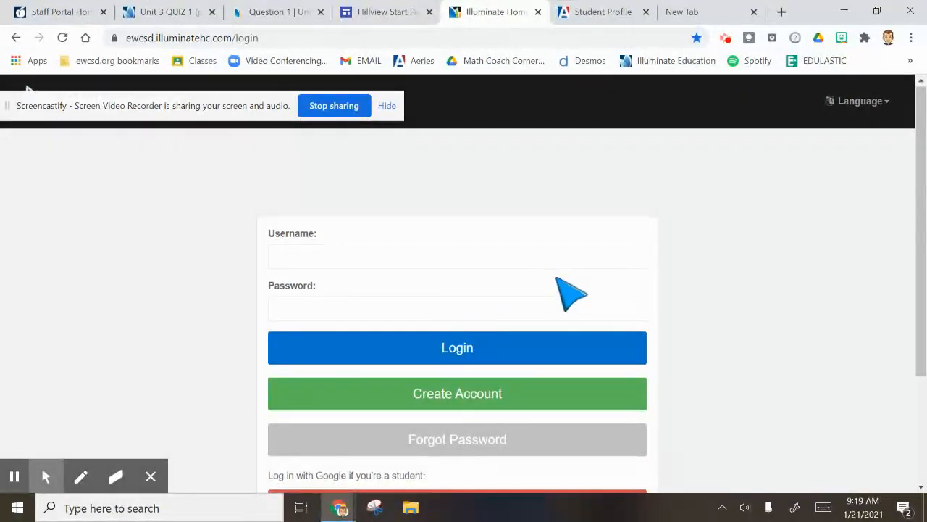
{"action": "scroll", "scroll_direction": "down", "scroll_amount": 3}
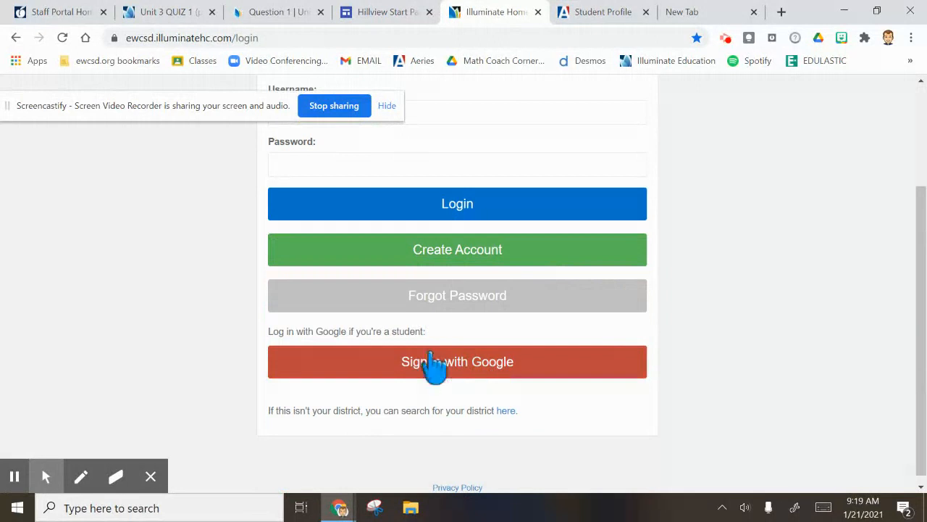
{"action": "mouse_move", "coordinate": [467, 388]}
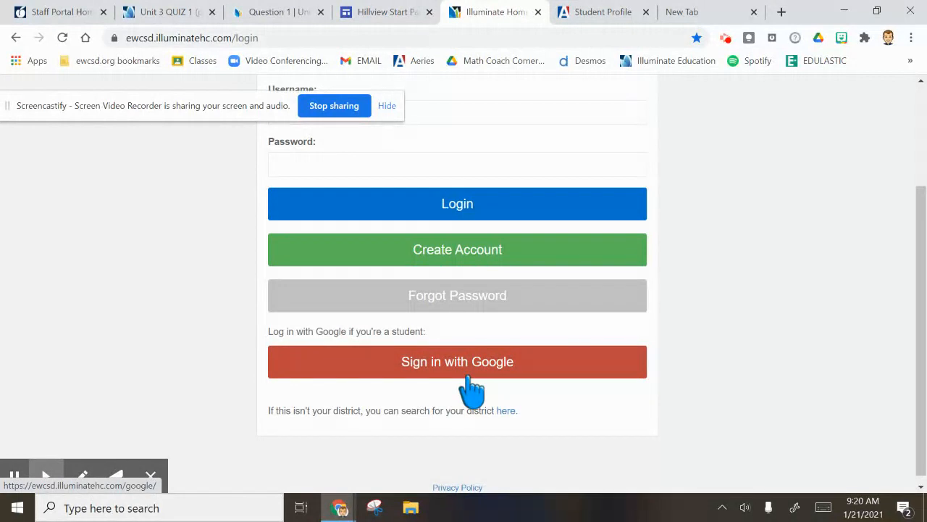
{"action": "left_click", "coordinate": [457, 361]}
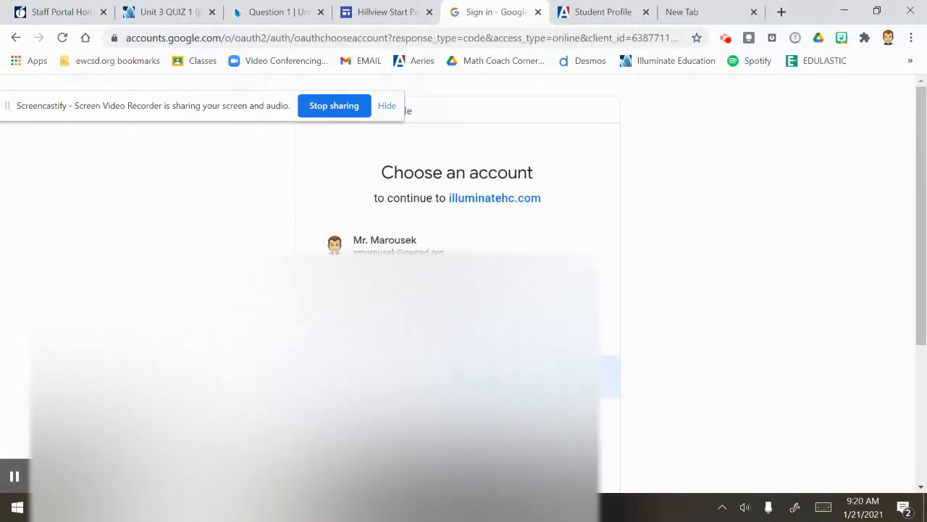
Pick the student account to finish Google sign-in and reach Chris's welcome choice.
{"action": "left_click", "coordinate": [385, 242]}
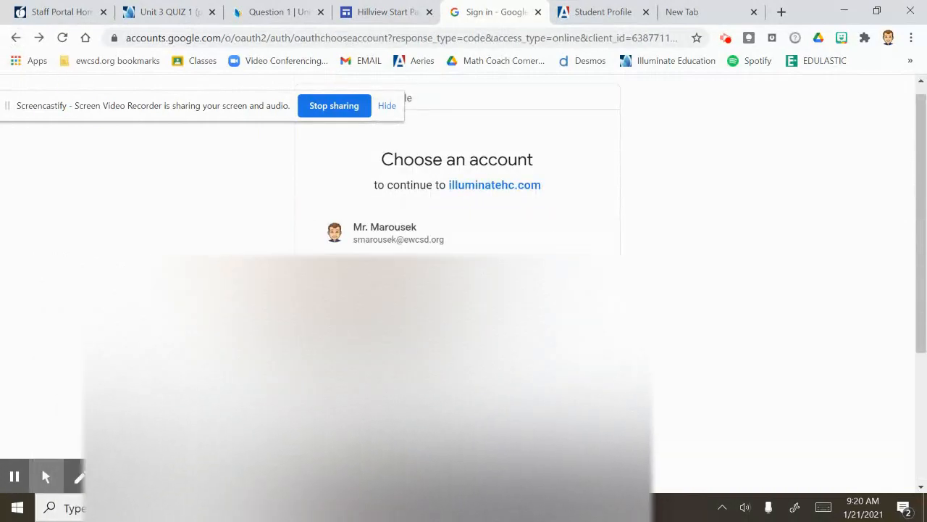
{"action": "left_click", "coordinate": [385, 231]}
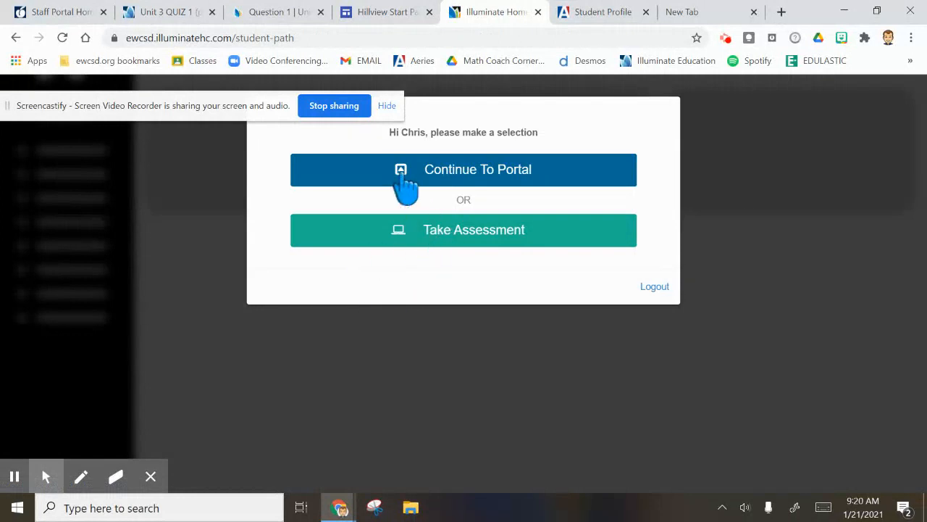
{"action": "mouse_move", "coordinate": [532, 152]}
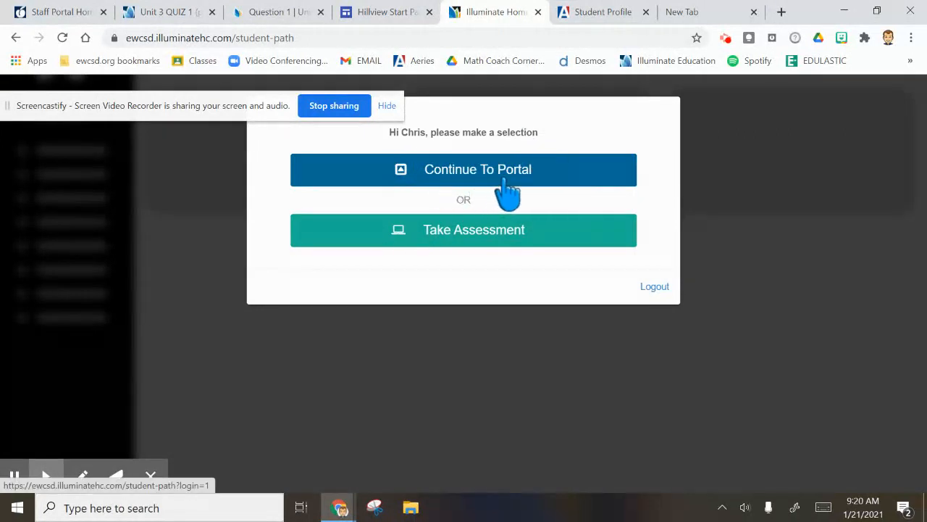
{"action": "mouse_move", "coordinate": [462, 250]}
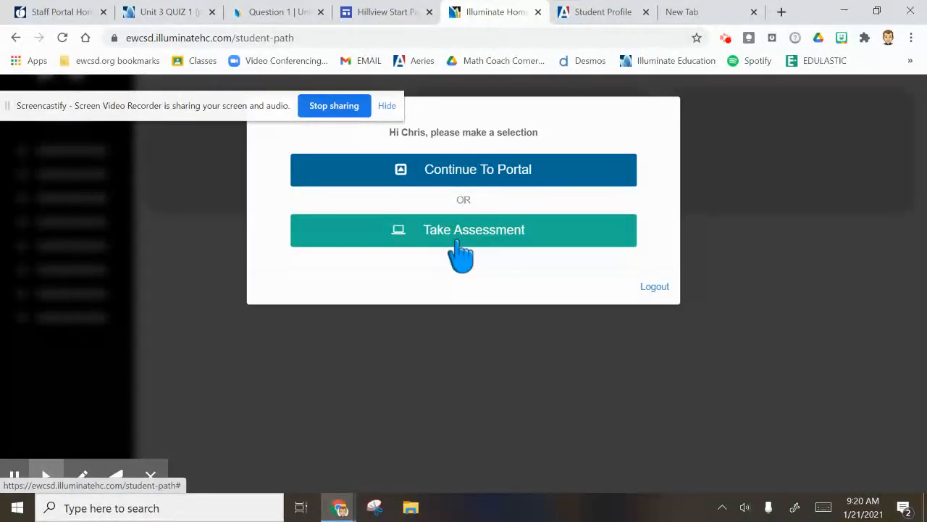
Choose Take Assessment, which reports no pending assessments for Chris.
{"action": "left_click", "coordinate": [463, 229]}
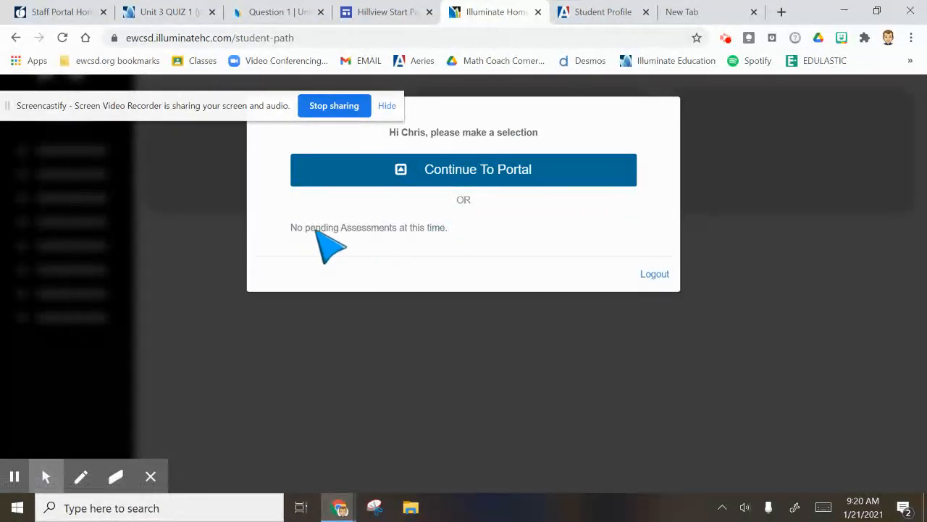
{"action": "mouse_move", "coordinate": [474, 250]}
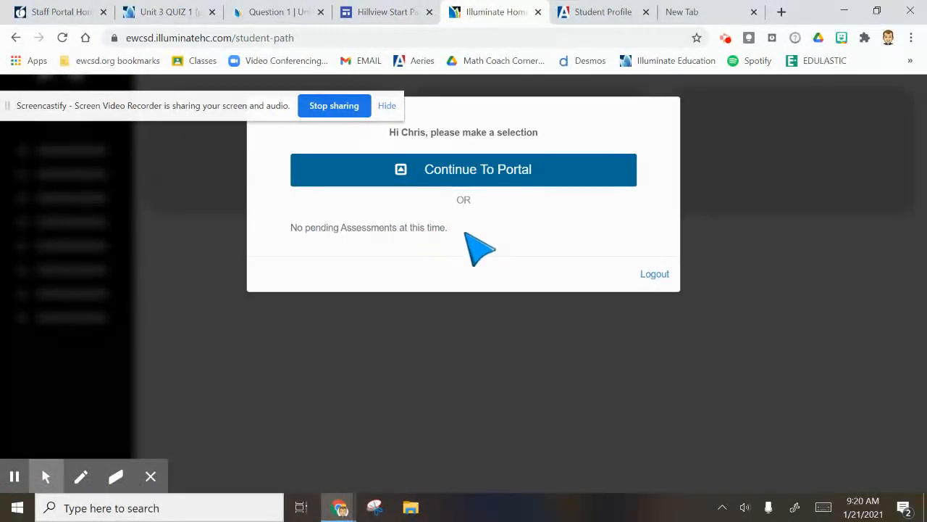
{"action": "mouse_move", "coordinate": [493, 237]}
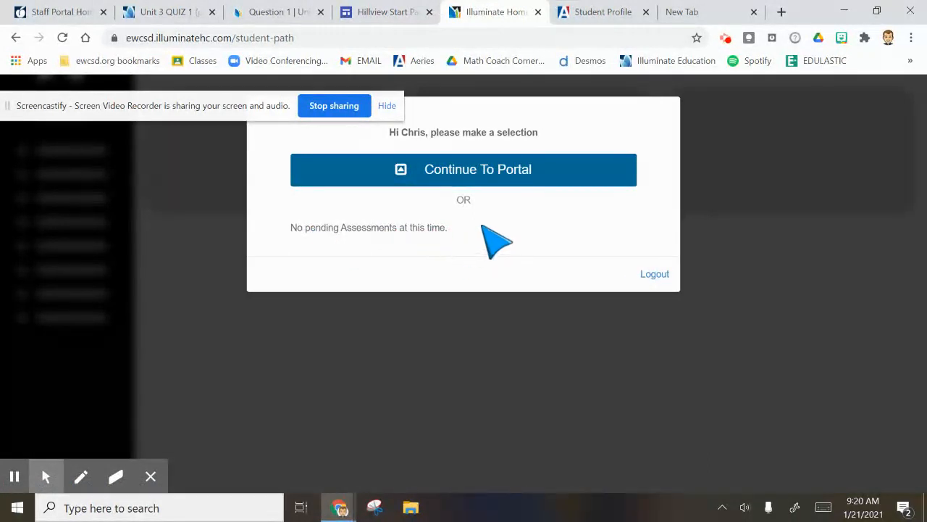
{"action": "mouse_move", "coordinate": [329, 243]}
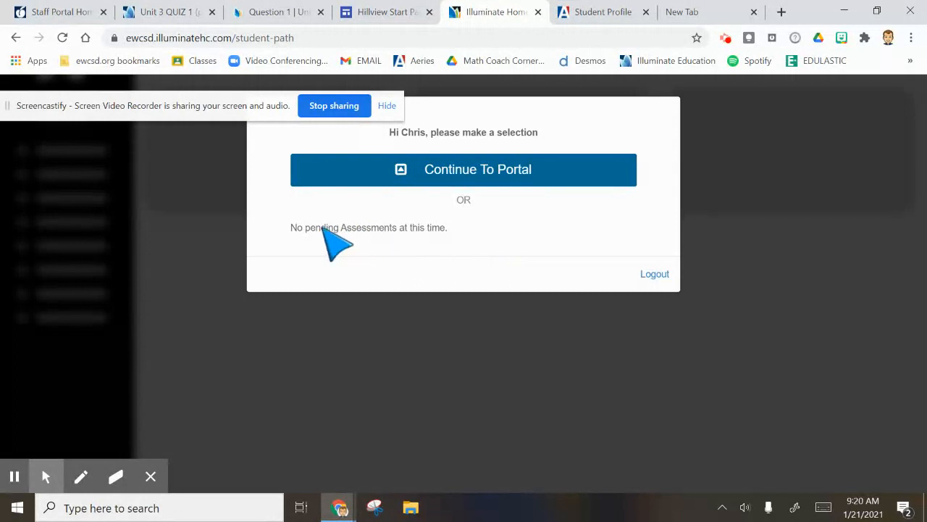
{"action": "mouse_move", "coordinate": [453, 246]}
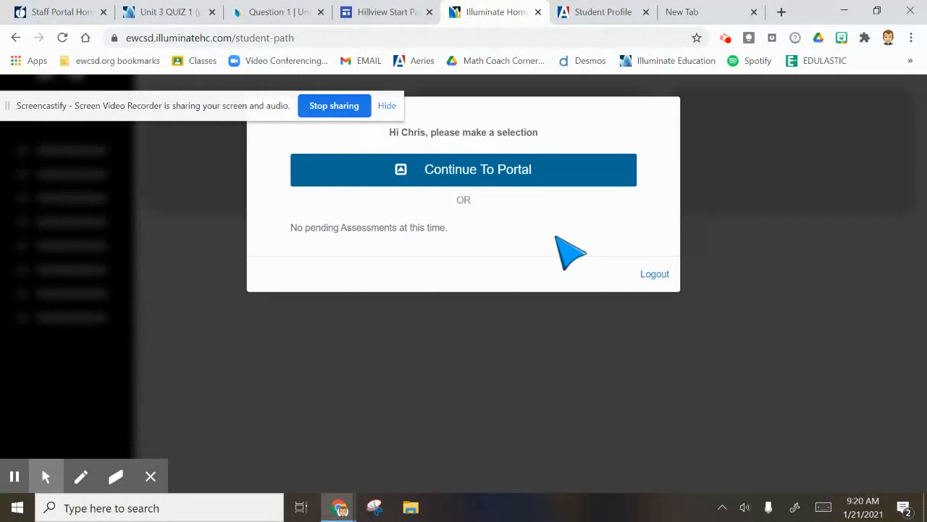
{"action": "mouse_move", "coordinate": [538, 262]}
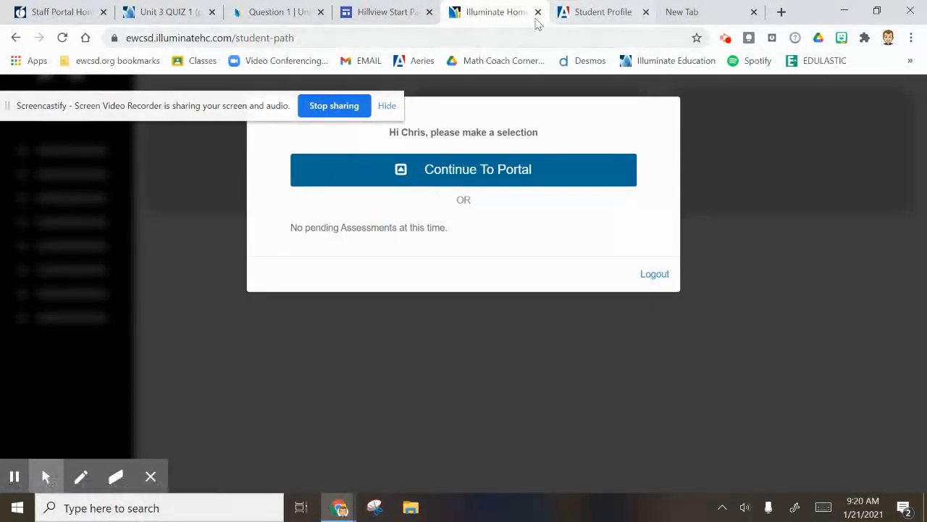
{"action": "mouse_move", "coordinate": [736, 23]}
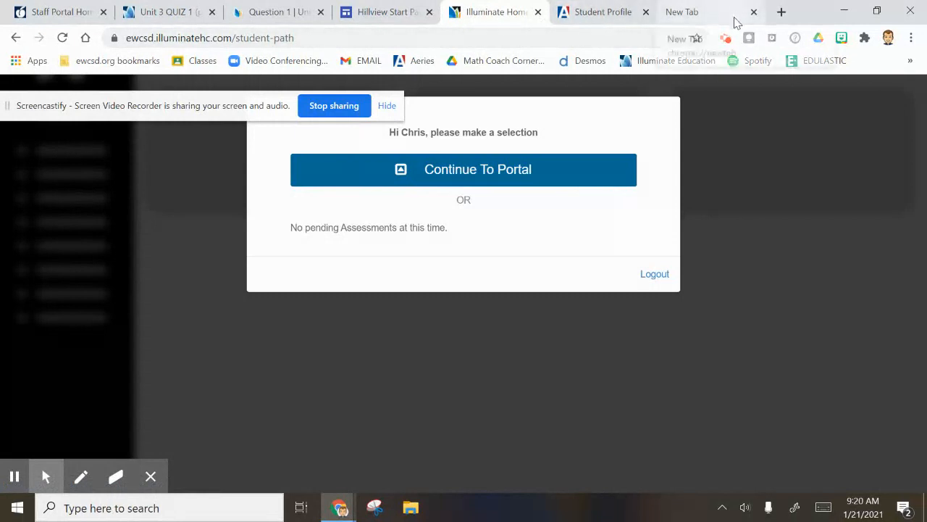
{"action": "left_click", "coordinate": [725, 38]}
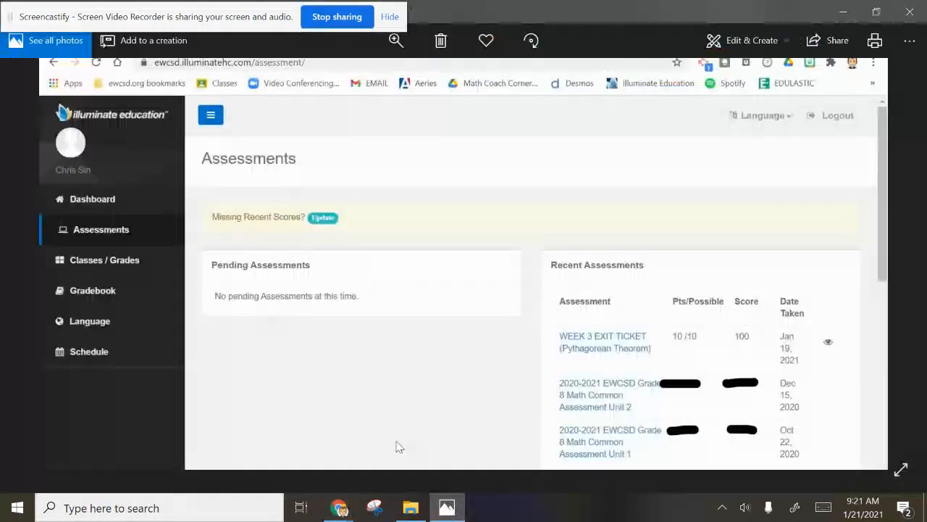
{"action": "mouse_move", "coordinate": [549, 412]}
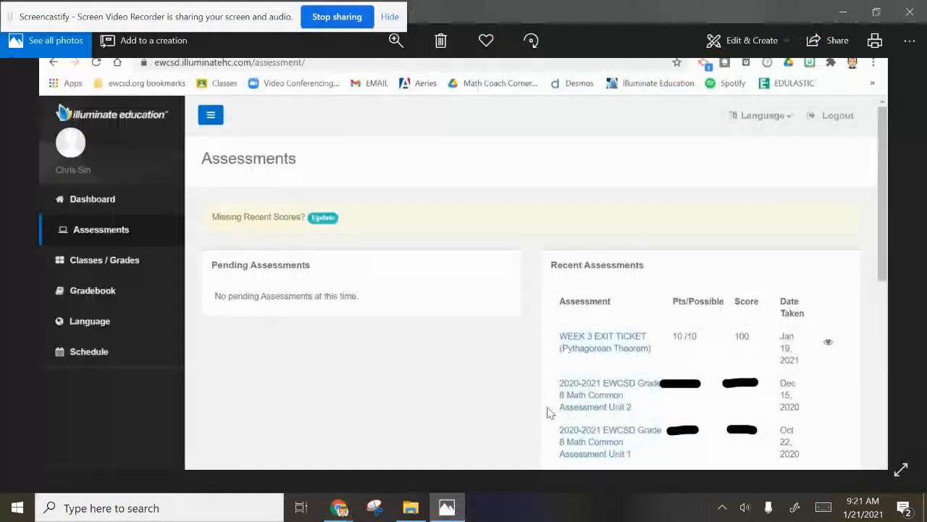
{"action": "mouse_move", "coordinate": [542, 384]}
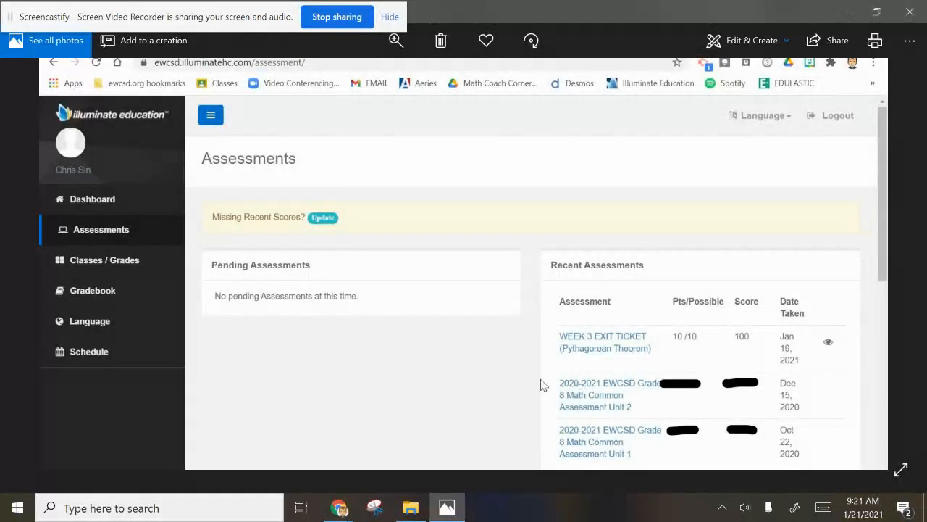
{"action": "mouse_move", "coordinate": [596, 346]}
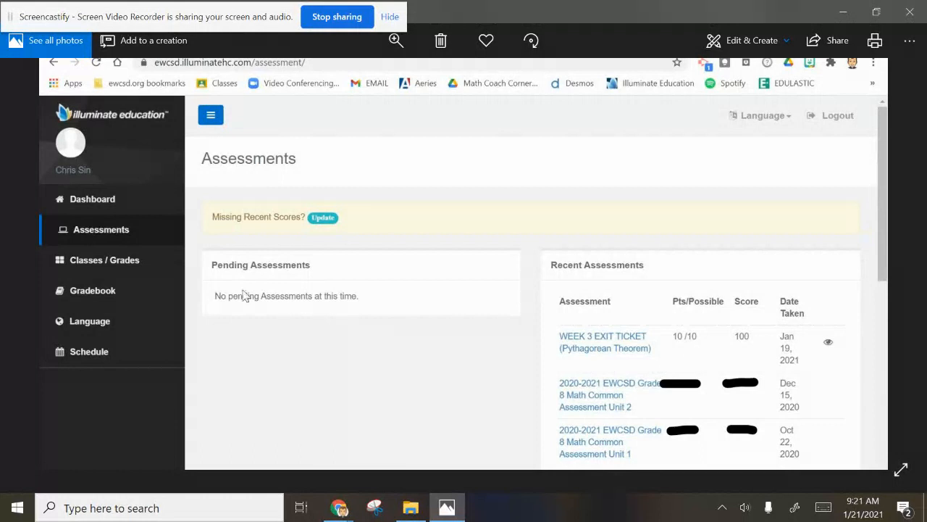
{"action": "mouse_move", "coordinate": [139, 239]}
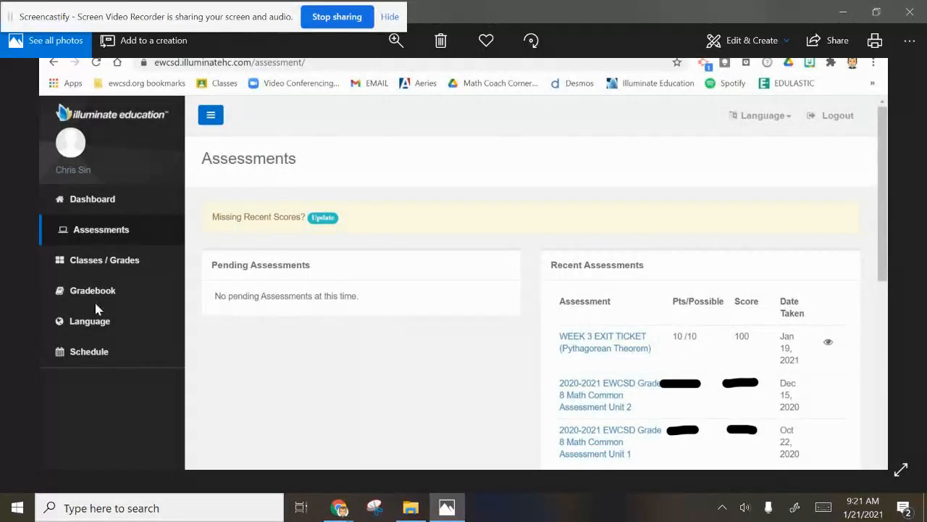
{"action": "mouse_move", "coordinate": [125, 229]}
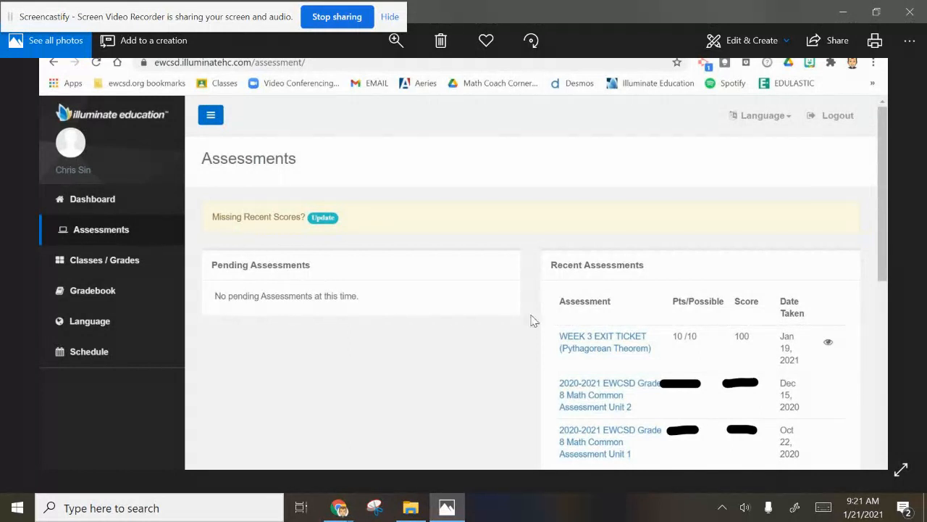
{"action": "mouse_move", "coordinate": [606, 454]}
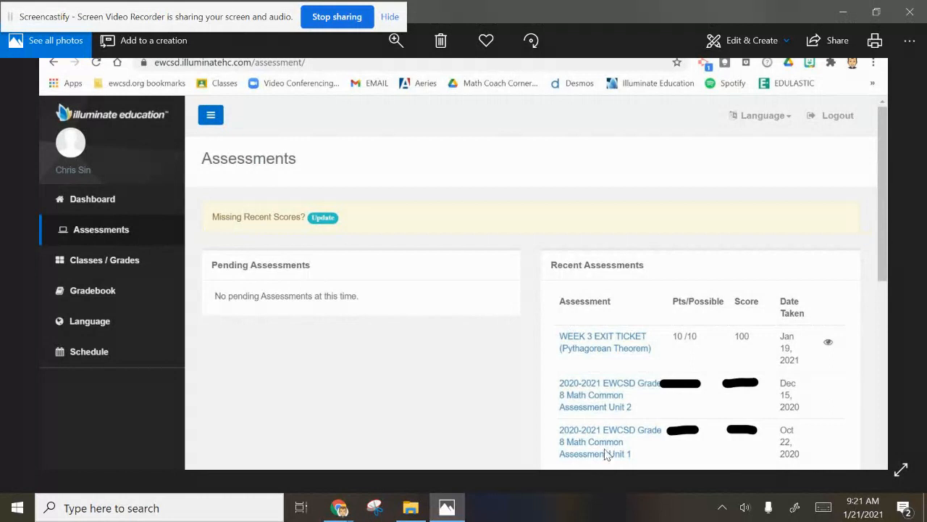
{"action": "mouse_move", "coordinate": [593, 359]}
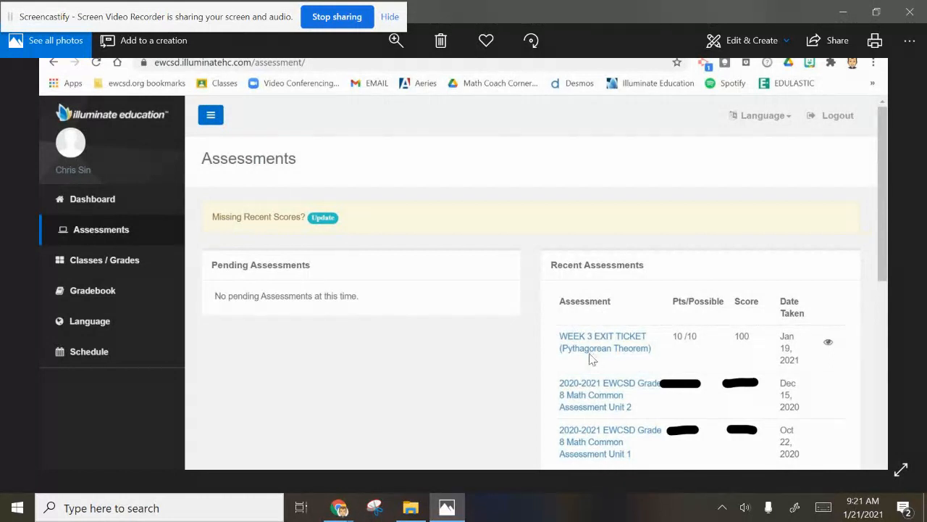
{"action": "mouse_move", "coordinate": [603, 394]}
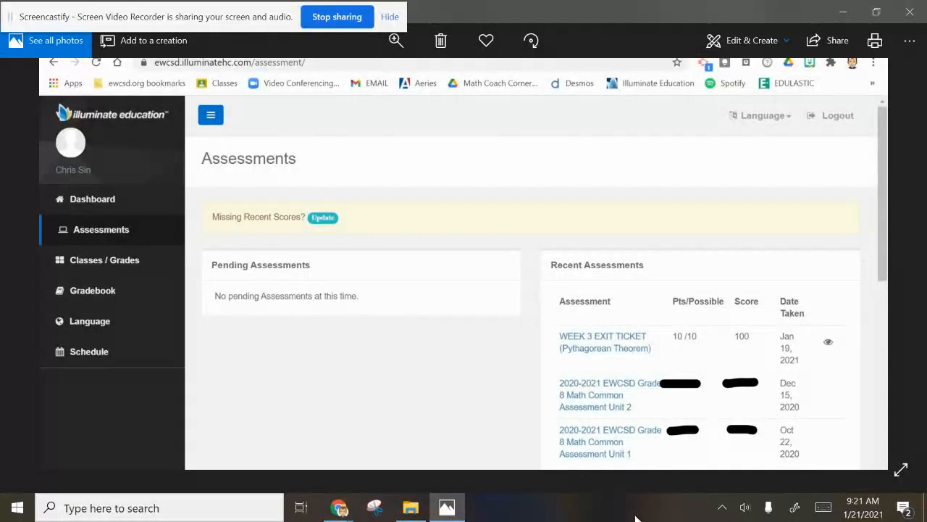
{"action": "mouse_move", "coordinate": [599, 454]}
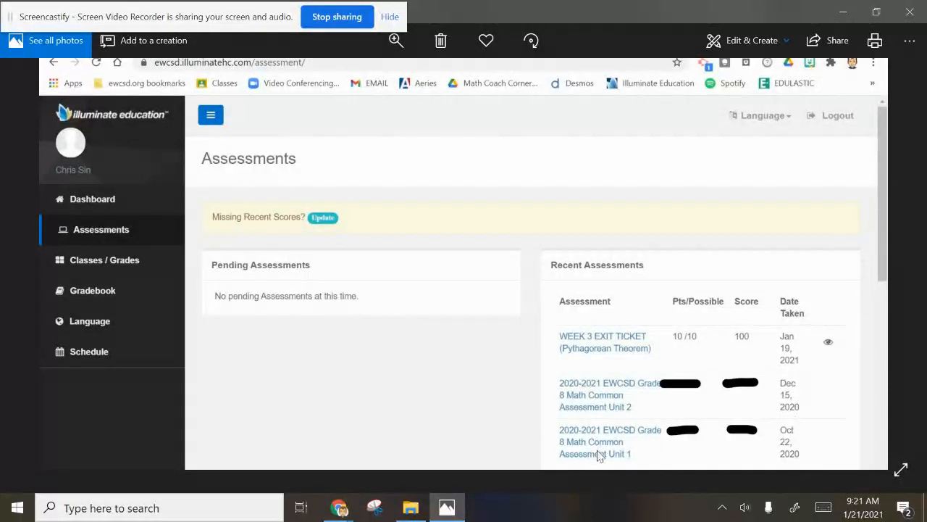
{"action": "mouse_move", "coordinate": [775, 449]}
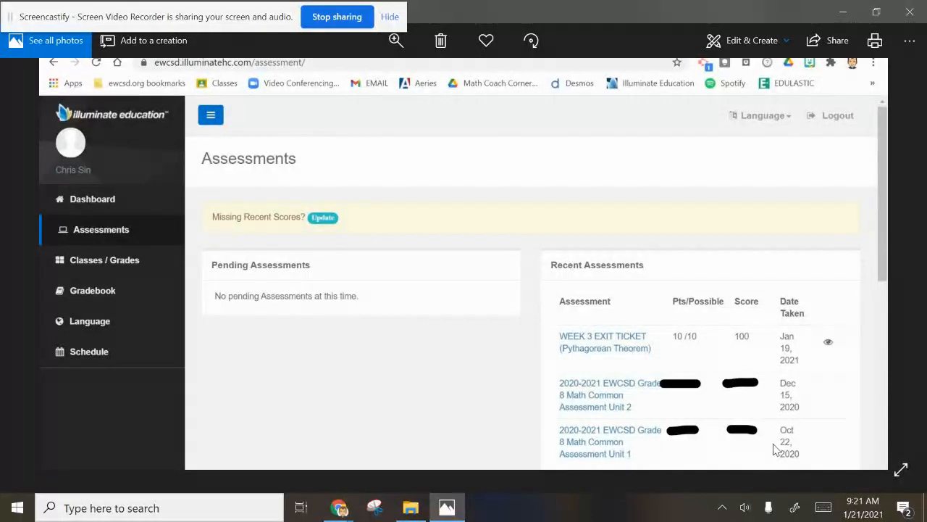
{"action": "mouse_move", "coordinate": [591, 388]}
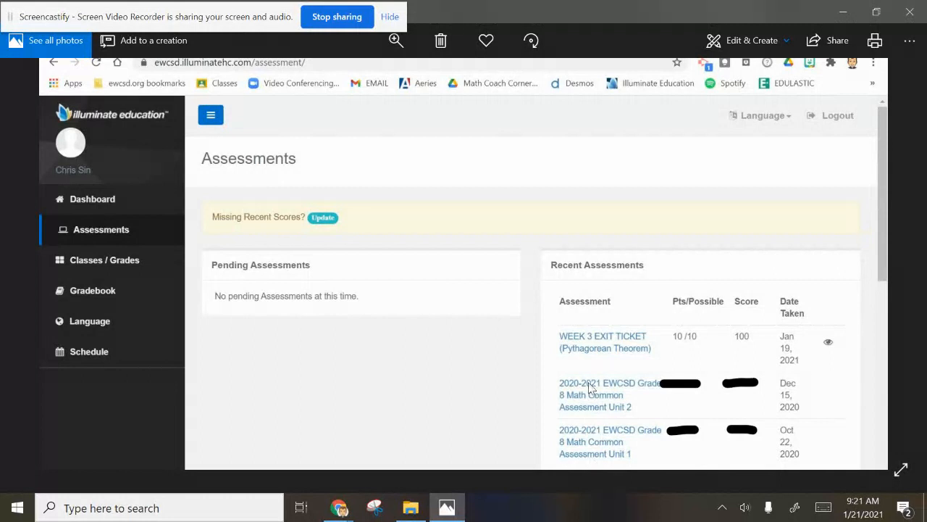
{"action": "mouse_move", "coordinate": [631, 369]}
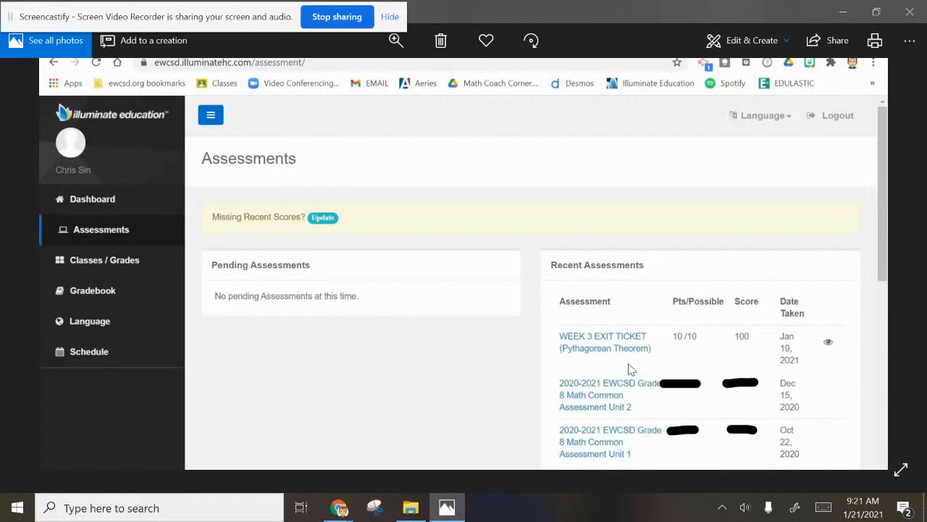
{"action": "mouse_move", "coordinate": [777, 353]}
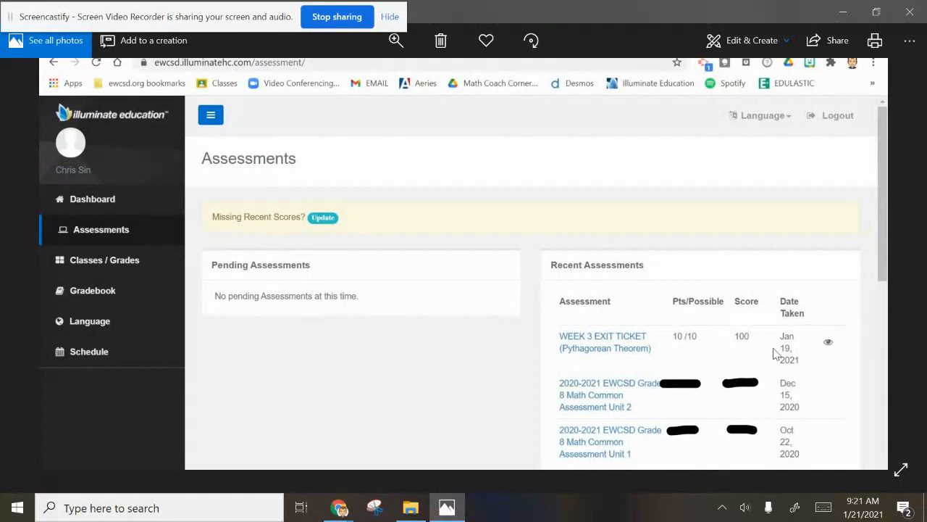
{"action": "mouse_move", "coordinate": [682, 342]}
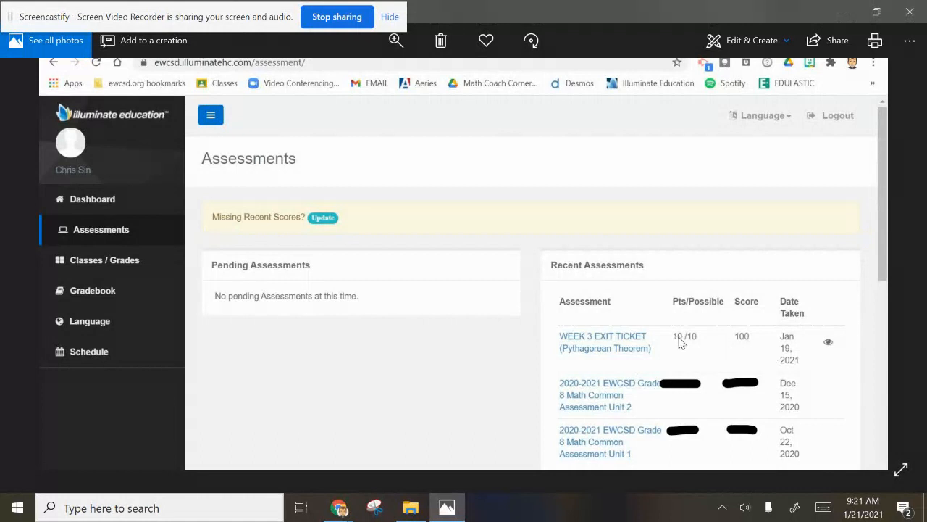
{"action": "mouse_move", "coordinate": [814, 355]}
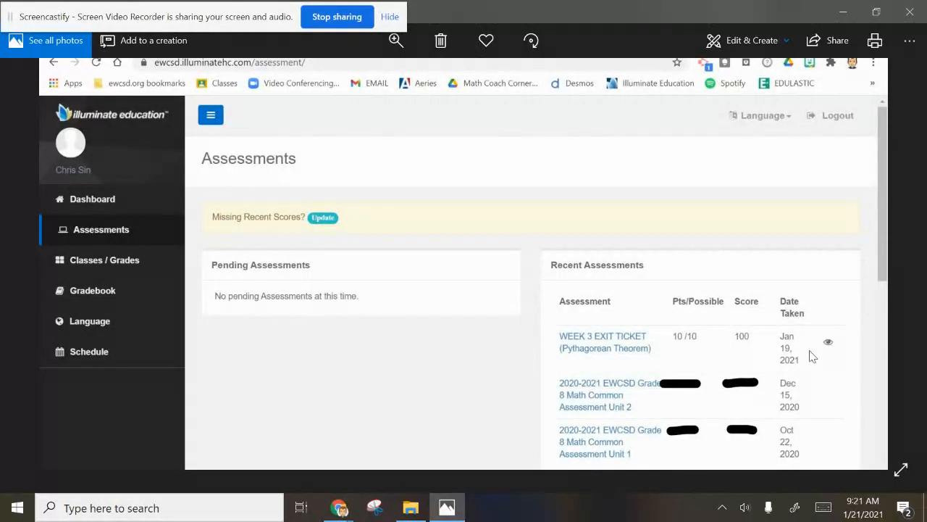
{"action": "mouse_move", "coordinate": [831, 347]}
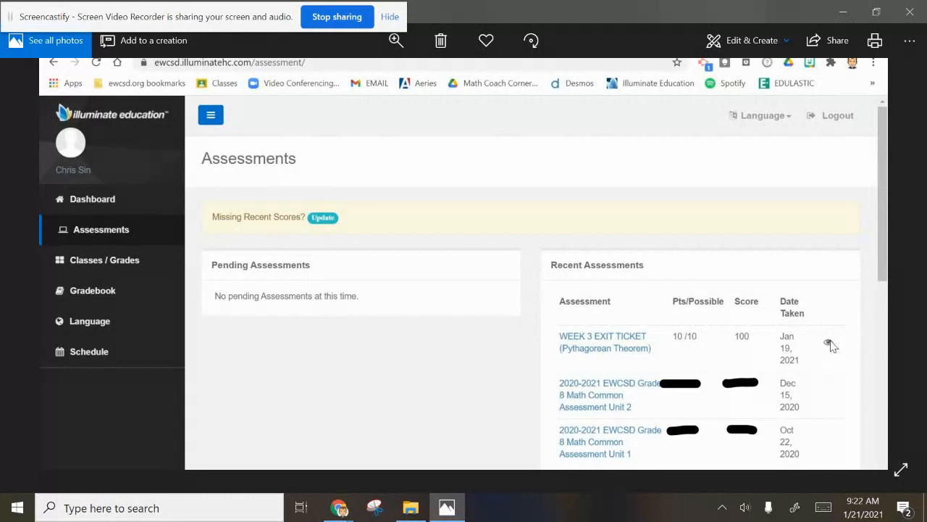
{"action": "mouse_move", "coordinate": [829, 346]}
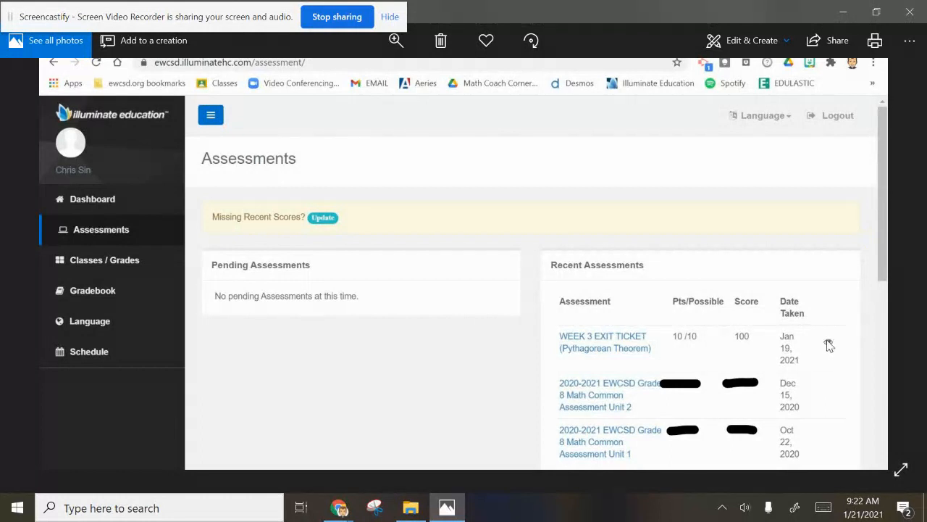
{"action": "mouse_move", "coordinate": [844, 353]}
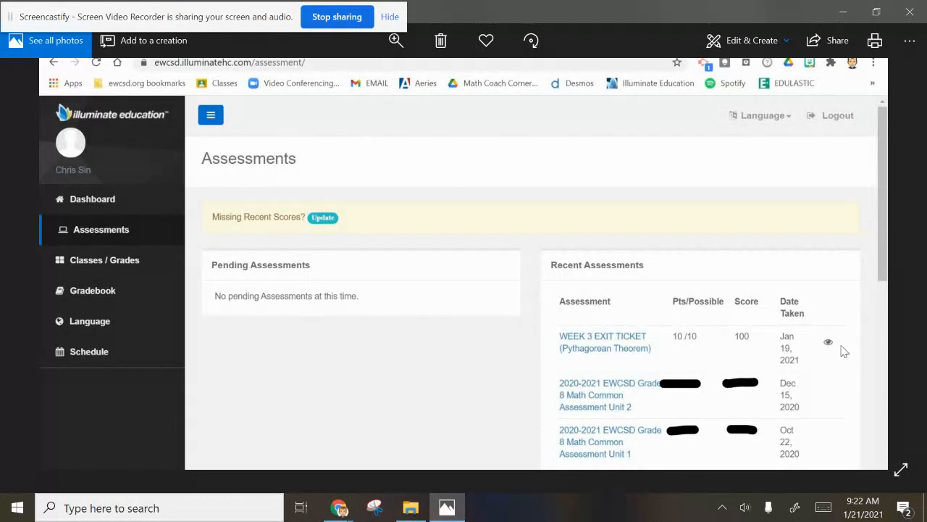
{"action": "mouse_move", "coordinate": [835, 355]}
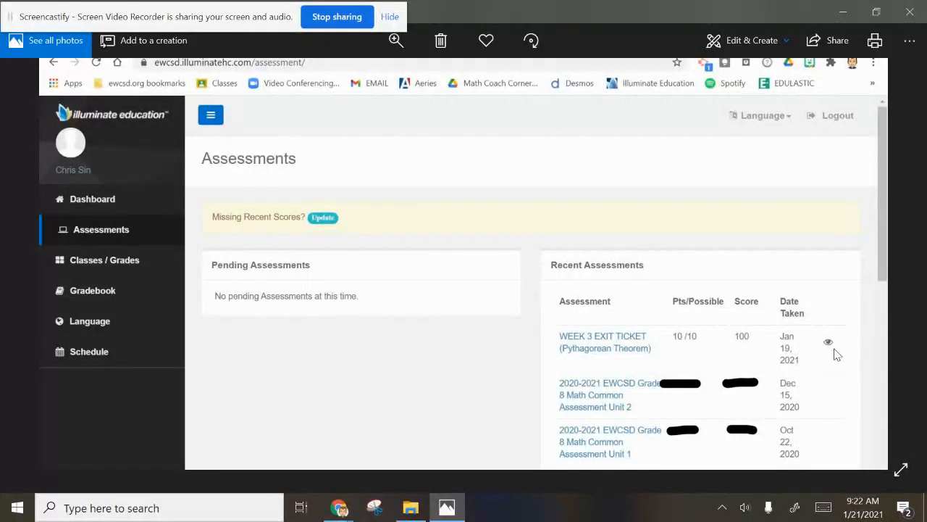
{"action": "mouse_move", "coordinate": [840, 356]}
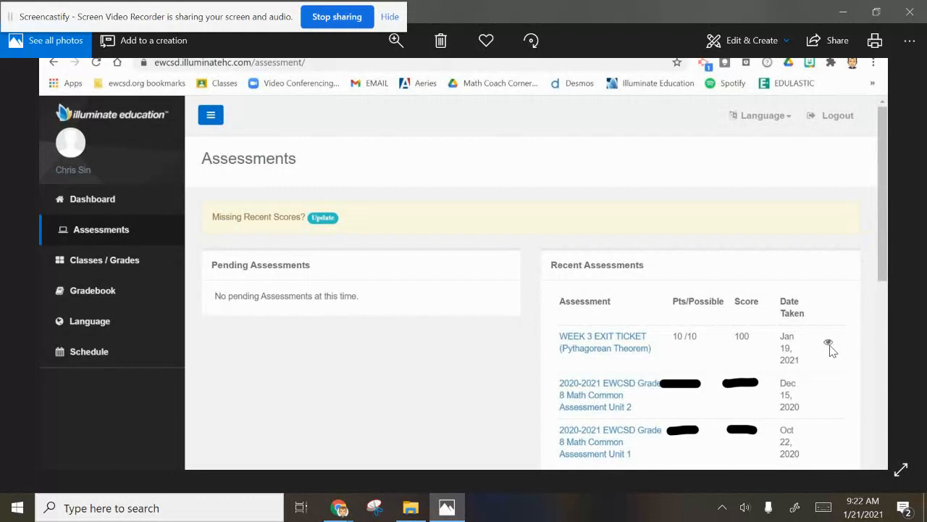
{"action": "mouse_move", "coordinate": [758, 349]}
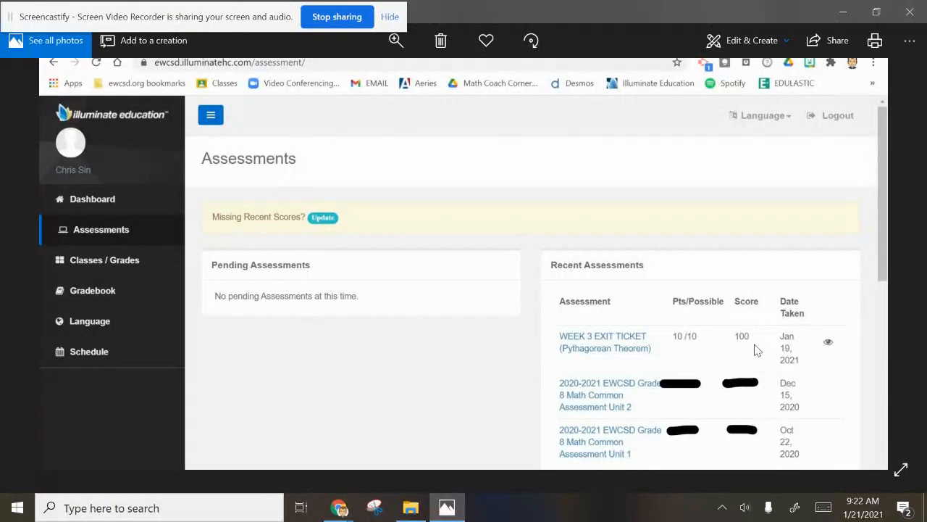
{"action": "mouse_move", "coordinate": [159, 313]}
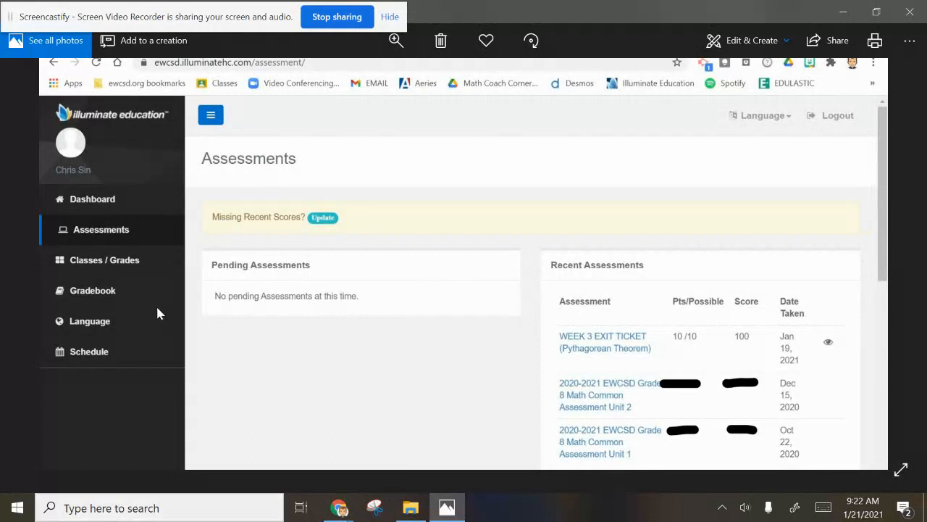
{"action": "mouse_move", "coordinate": [420, 309]}
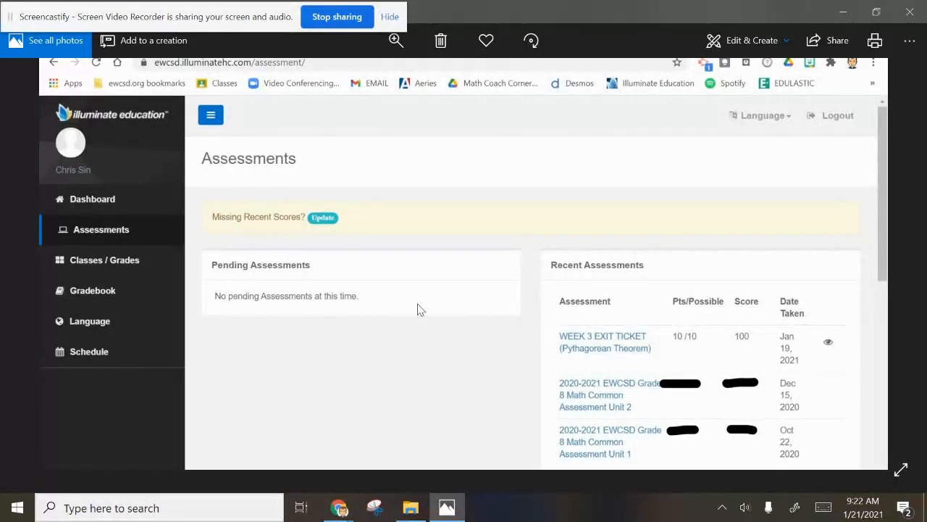
{"action": "mouse_move", "coordinate": [414, 311]}
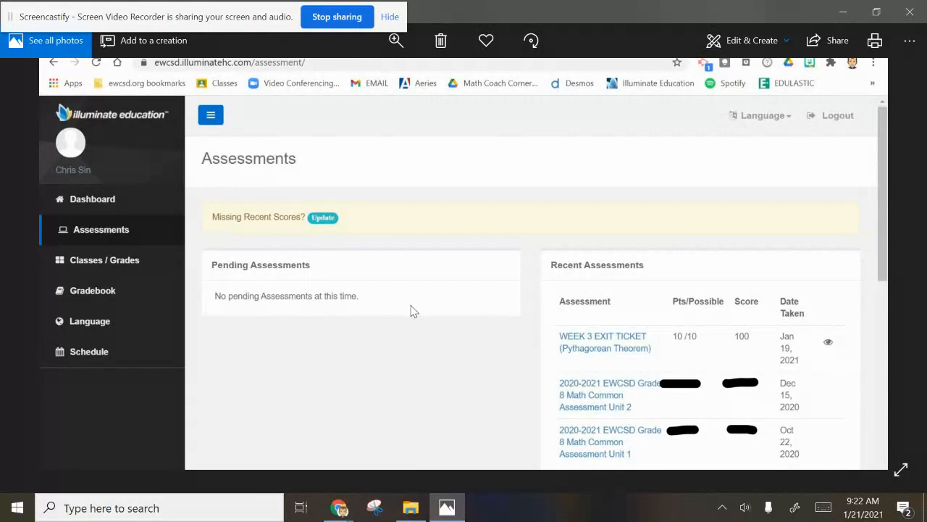